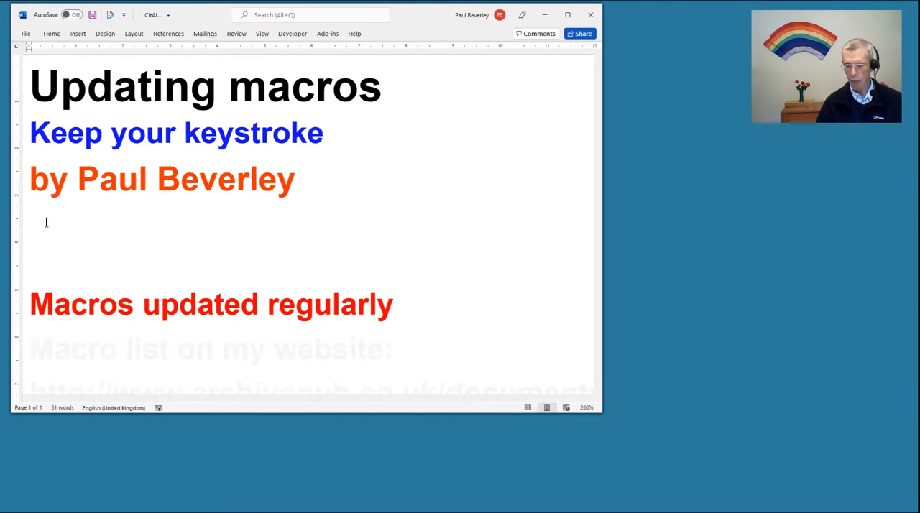
# Step: Scroll the slides to the 'Macros updated regularly' and 'Macro list on my website' points
pyautogui.scroll(-3)
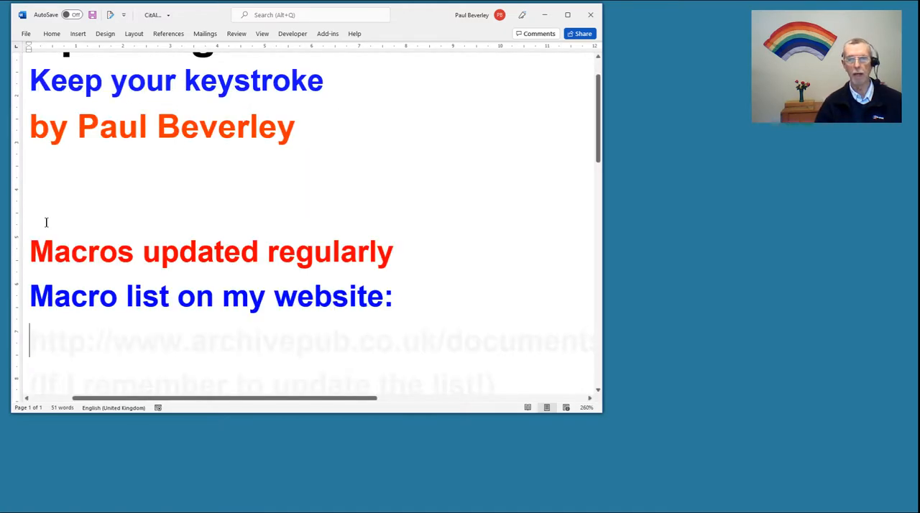
pyautogui.scroll(-3)
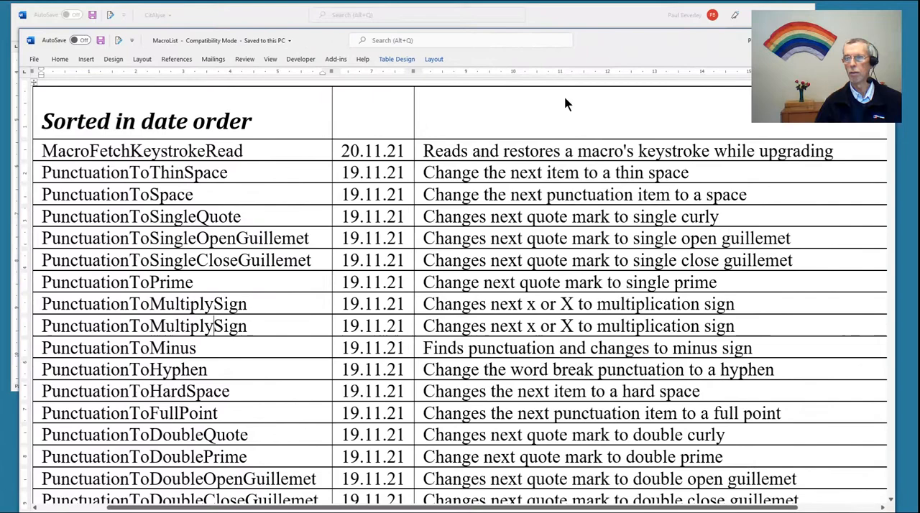
pyautogui.moveTo(251, 248)
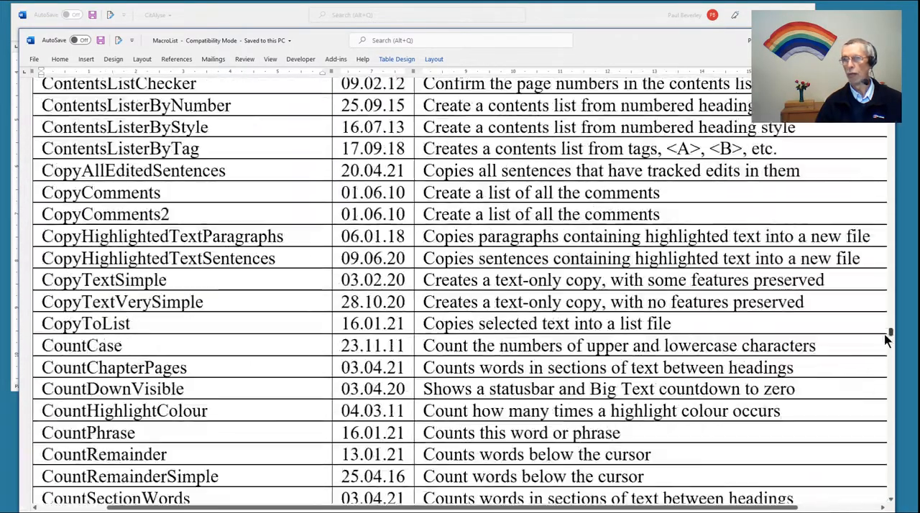
# Step: Scroll the MacroList table down to the F macros and back up
pyautogui.scroll(-3)
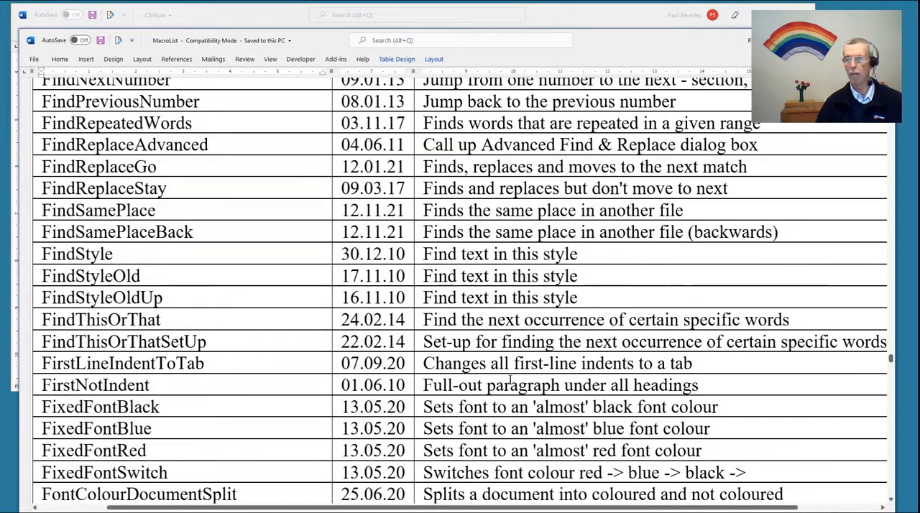
pyautogui.scroll(3)
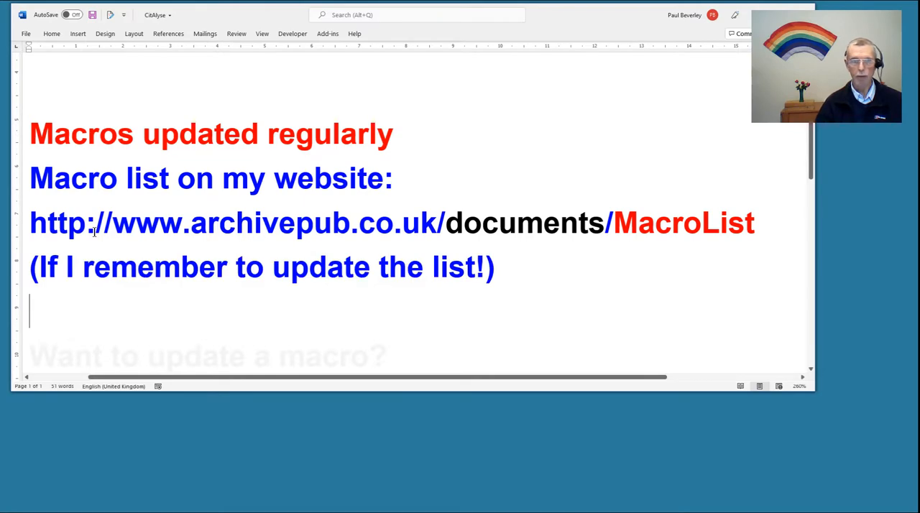
# Step: Scroll past the website URL, problem and solution lines to MacroFetch with 'e.g. MultiSwitch'
pyautogui.scroll(-3)
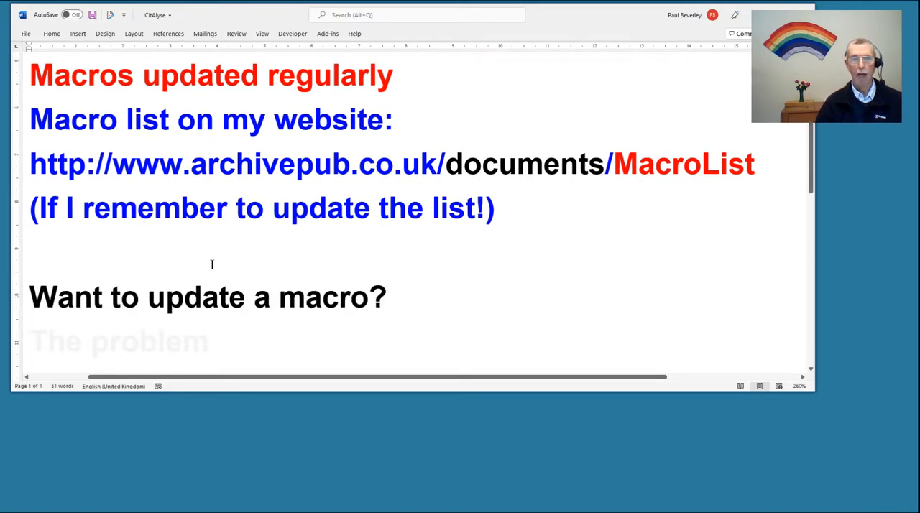
pyautogui.scroll(-3)
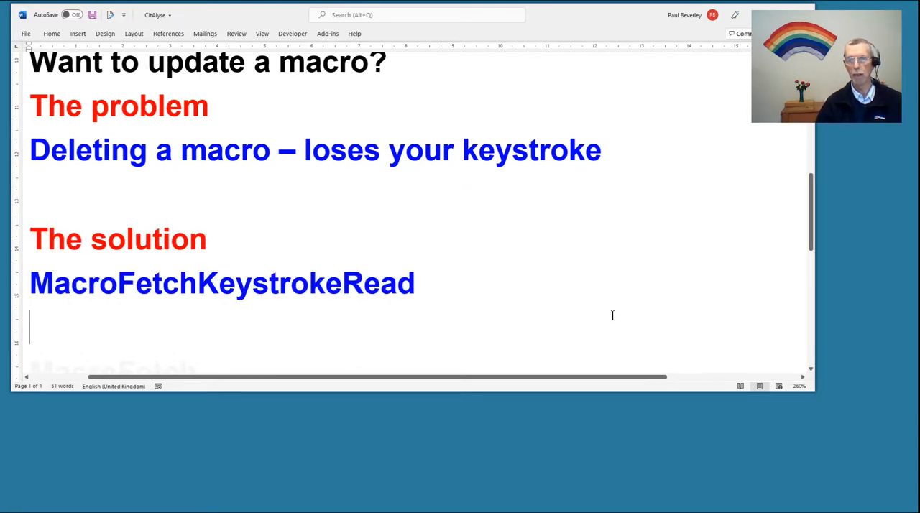
pyautogui.scroll(-3)
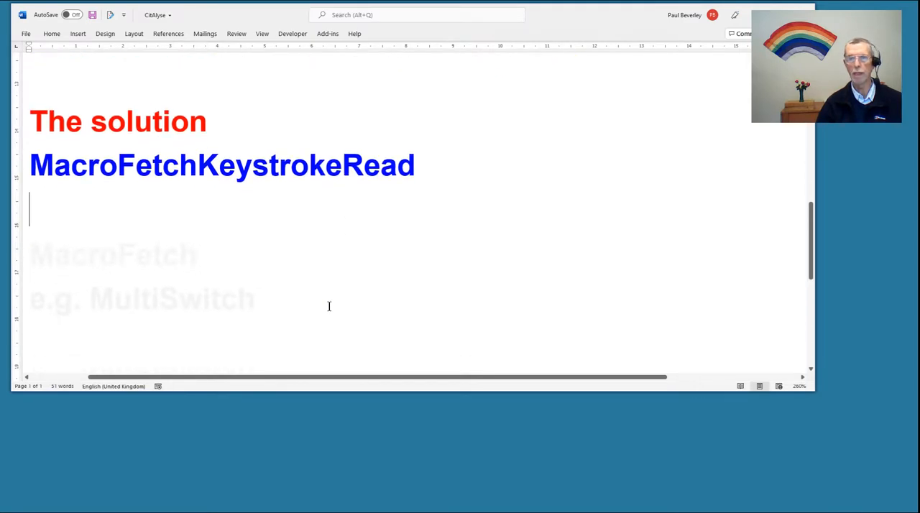
pyautogui.moveTo(210, 202)
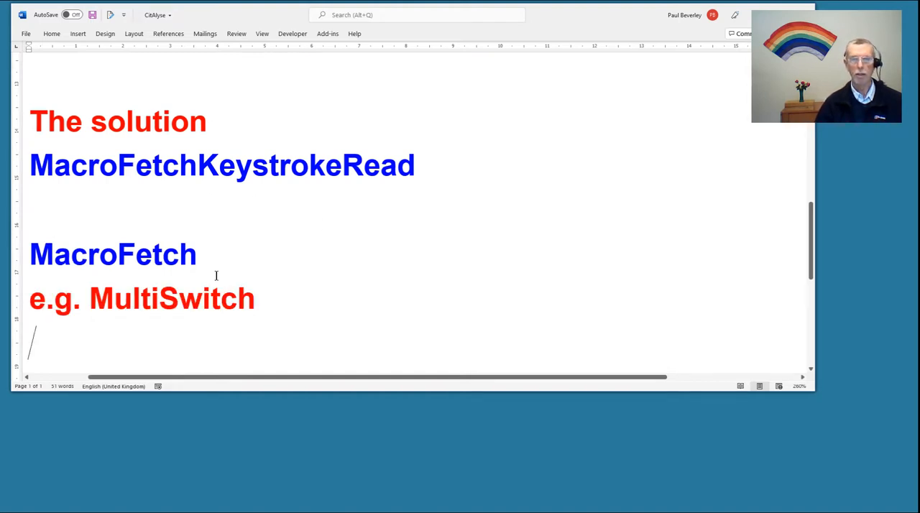
pyautogui.scroll(3)
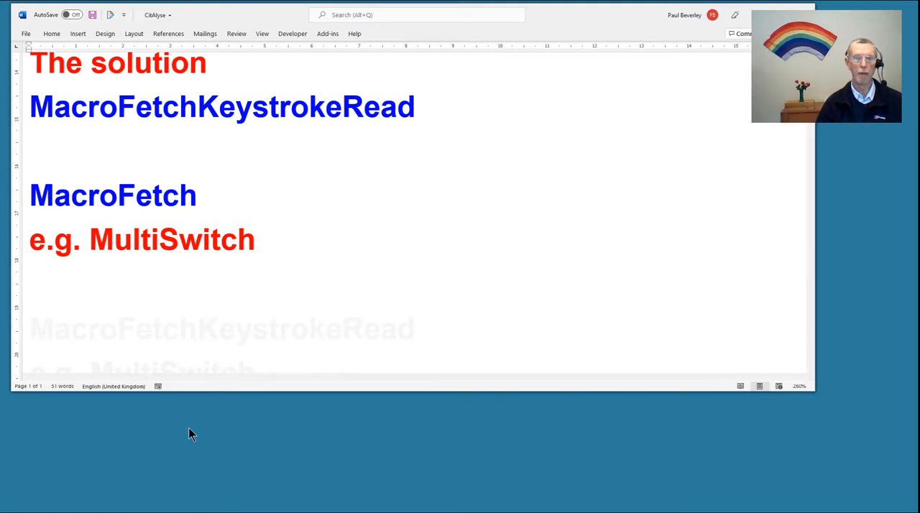
pyautogui.click(179, 239)
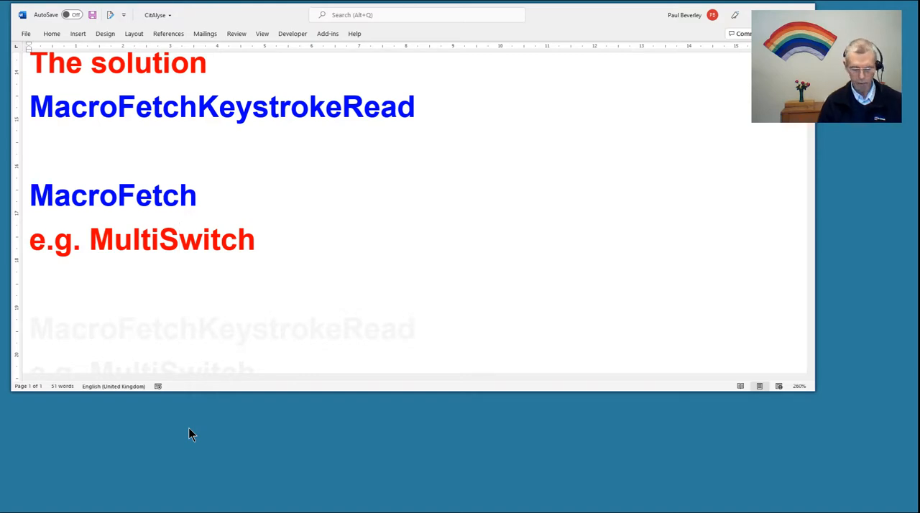
pyautogui.doubleClick(171, 238)
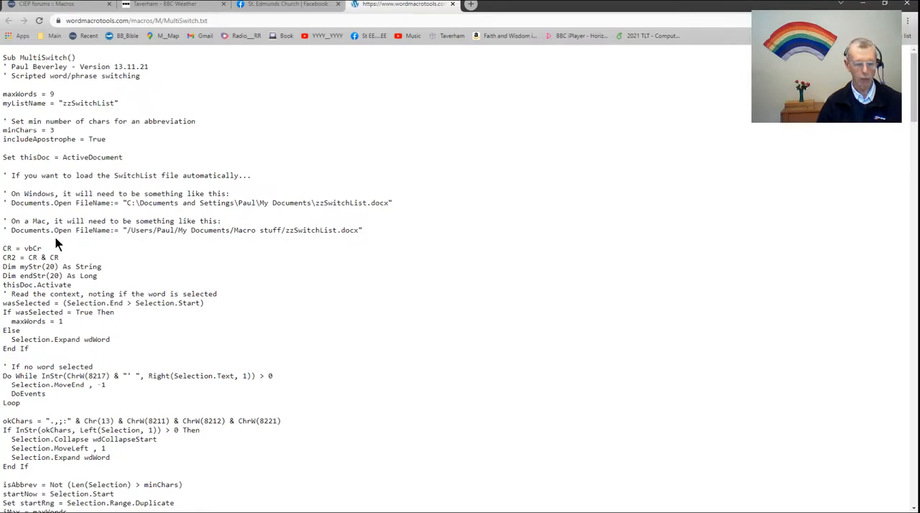
# Step: Select all of the MultiSwitch macro code on the wordmacrotools page
pyautogui.press('ctrl+a')
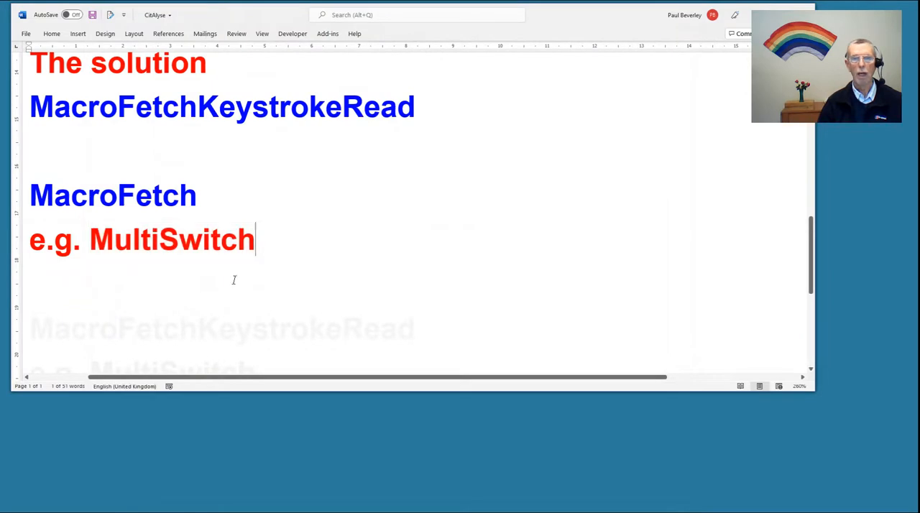
# Step: Scroll down to the MacroFetchKeystrokeRead point with its MultiSwitch example
pyautogui.scroll(-3)
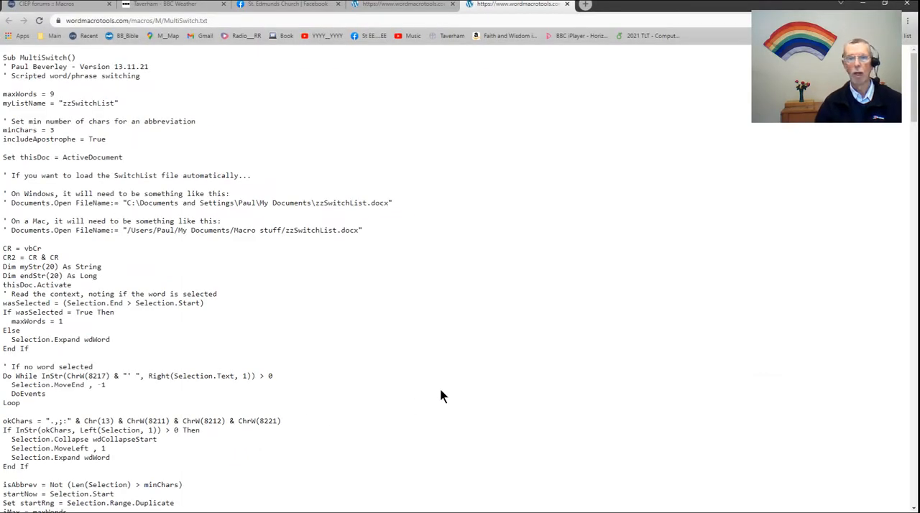
pyautogui.moveTo(303, 224)
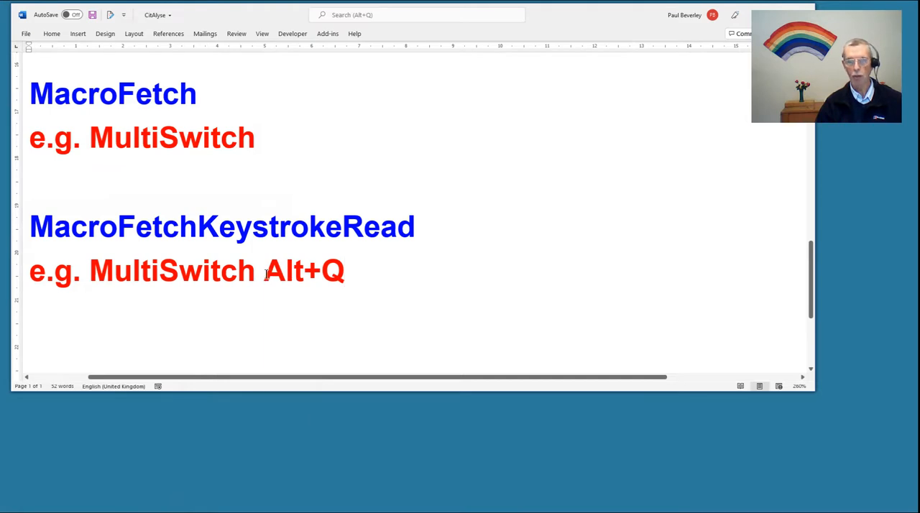
pyautogui.moveTo(158, 270)
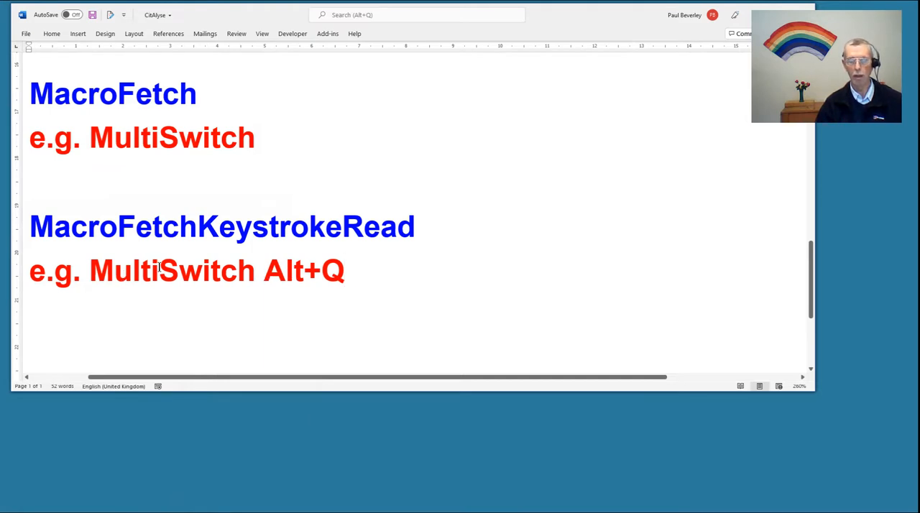
# Step: Place the insertion point at the end of the 'e.g. MultiSwitch Alt+Q' line
pyautogui.click(345, 272)
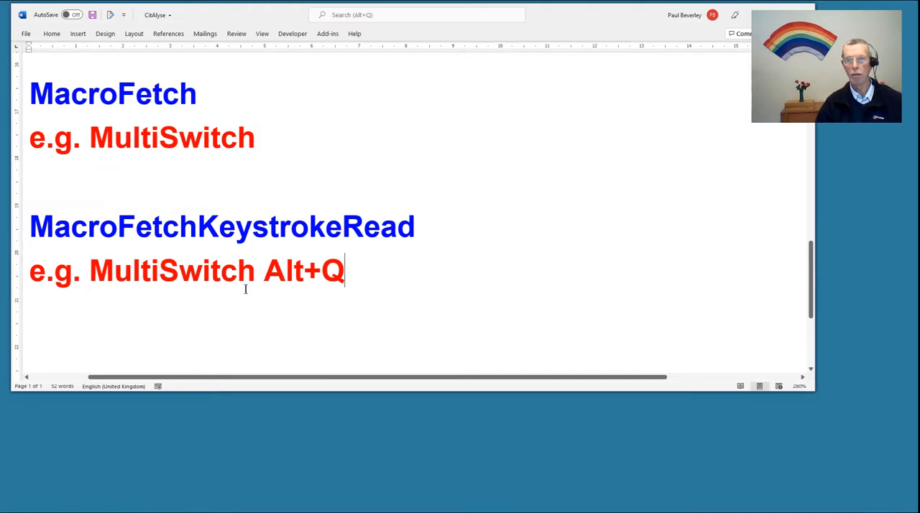
pyautogui.moveTo(374, 307)
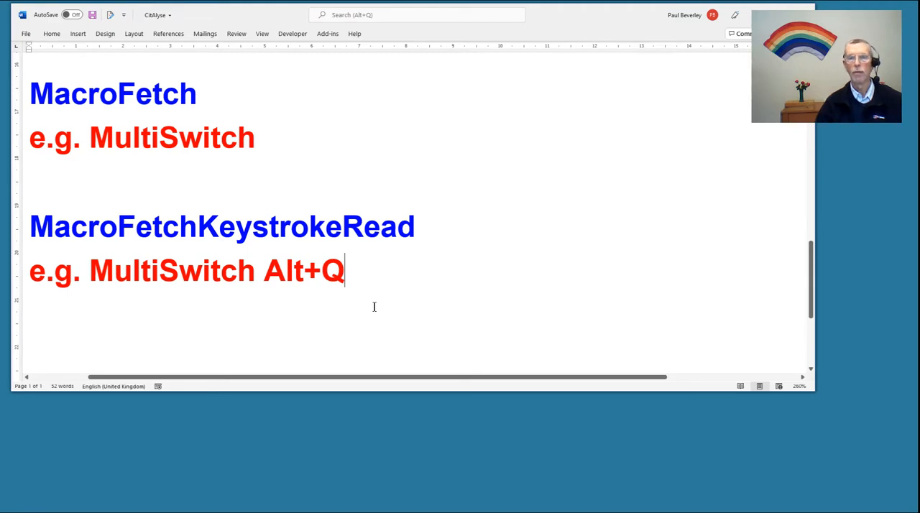
pyautogui.moveTo(380, 312)
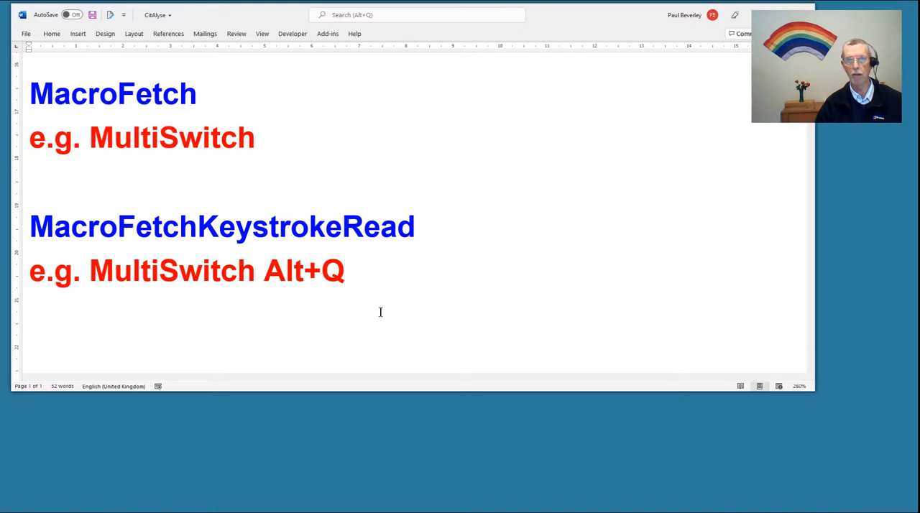
pyautogui.click(345, 270)
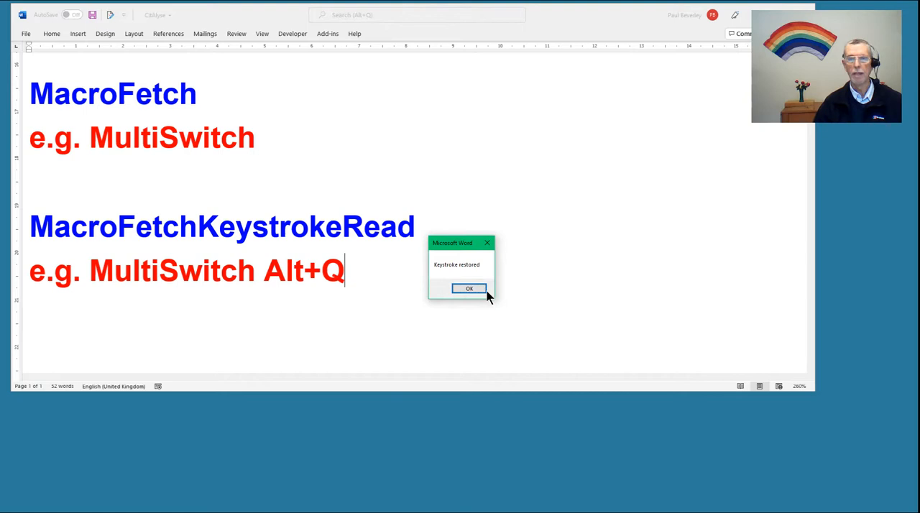
# Step: Dismiss the 'Keystroke restored' message and scroll to 'Any ideas questions etc?'
pyautogui.click(469, 287)
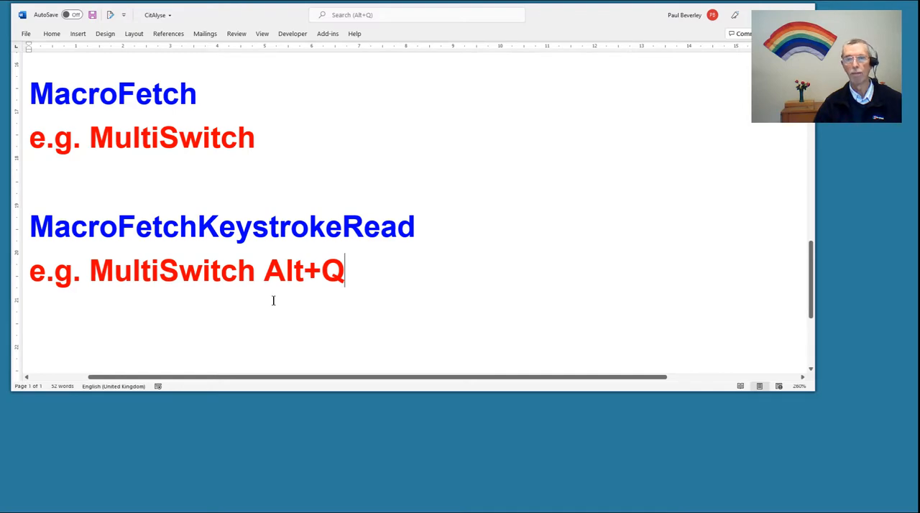
pyautogui.scroll(-3)
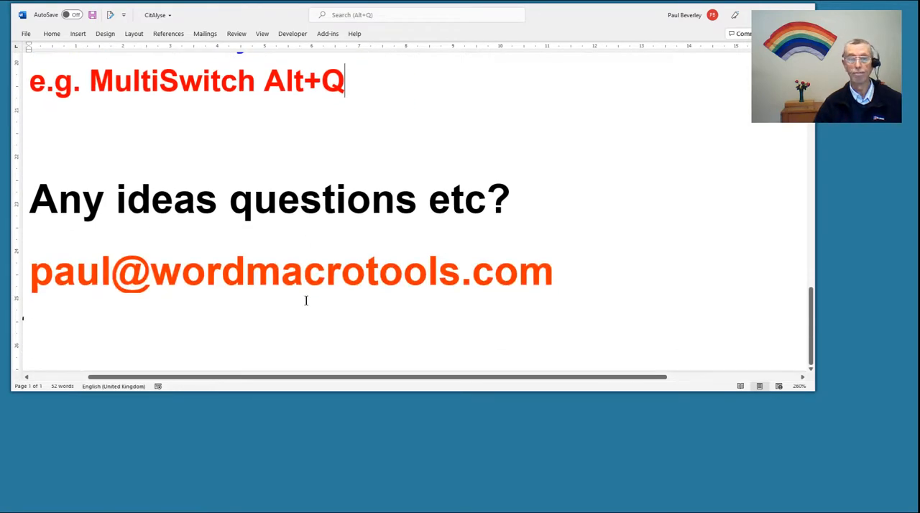